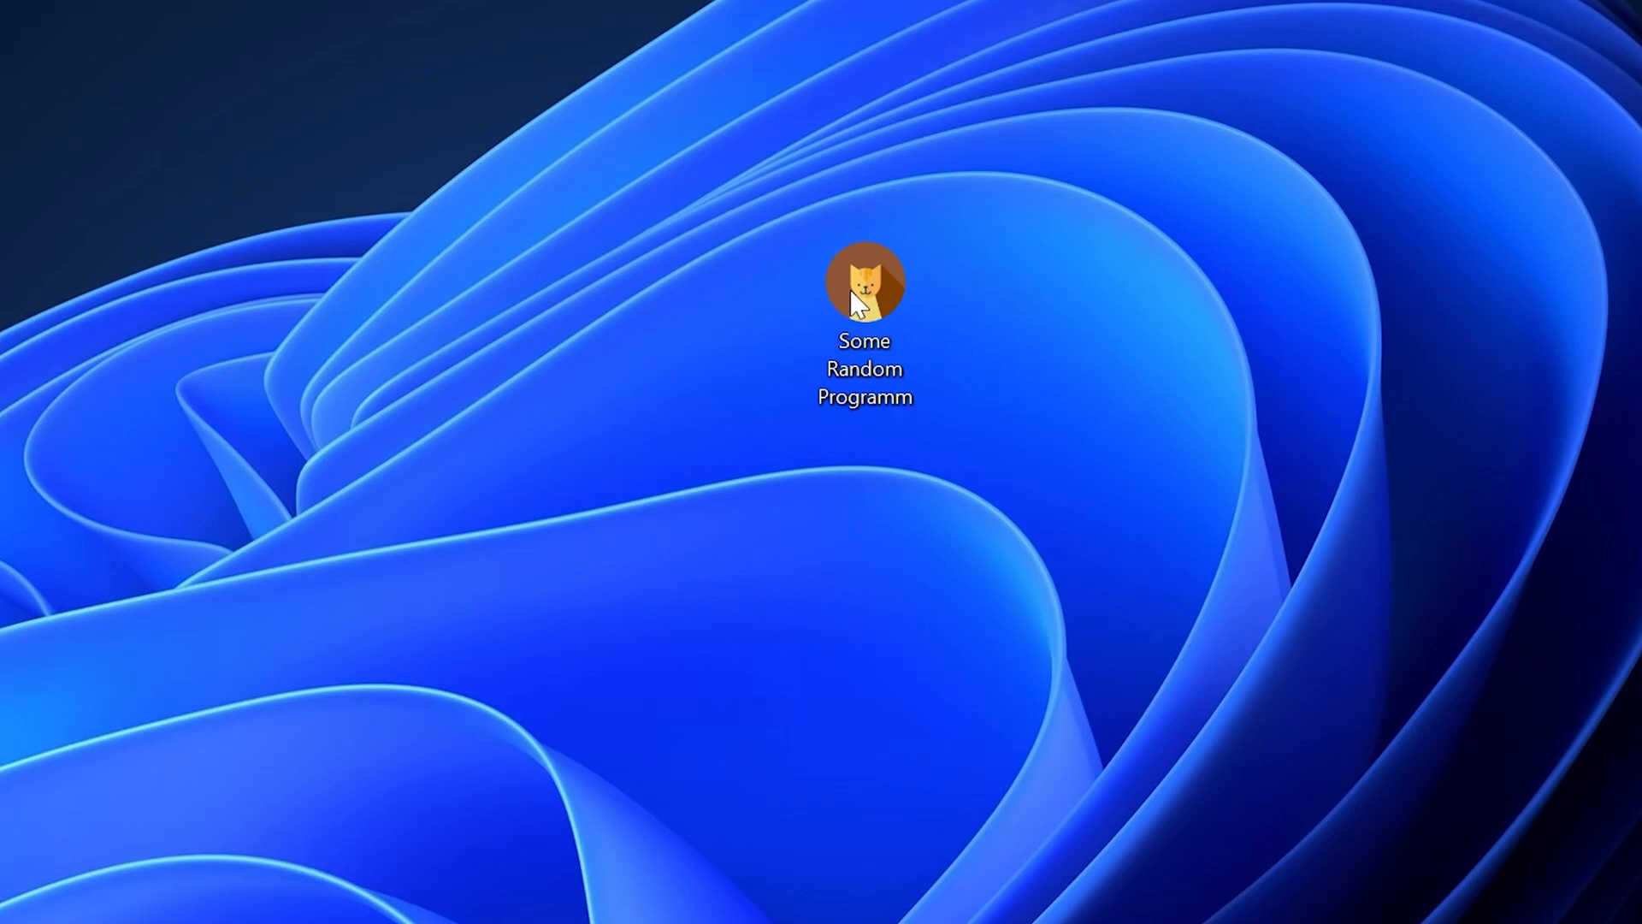
- Launch Some Random Programm from its desktop icon
double_click(864, 281)
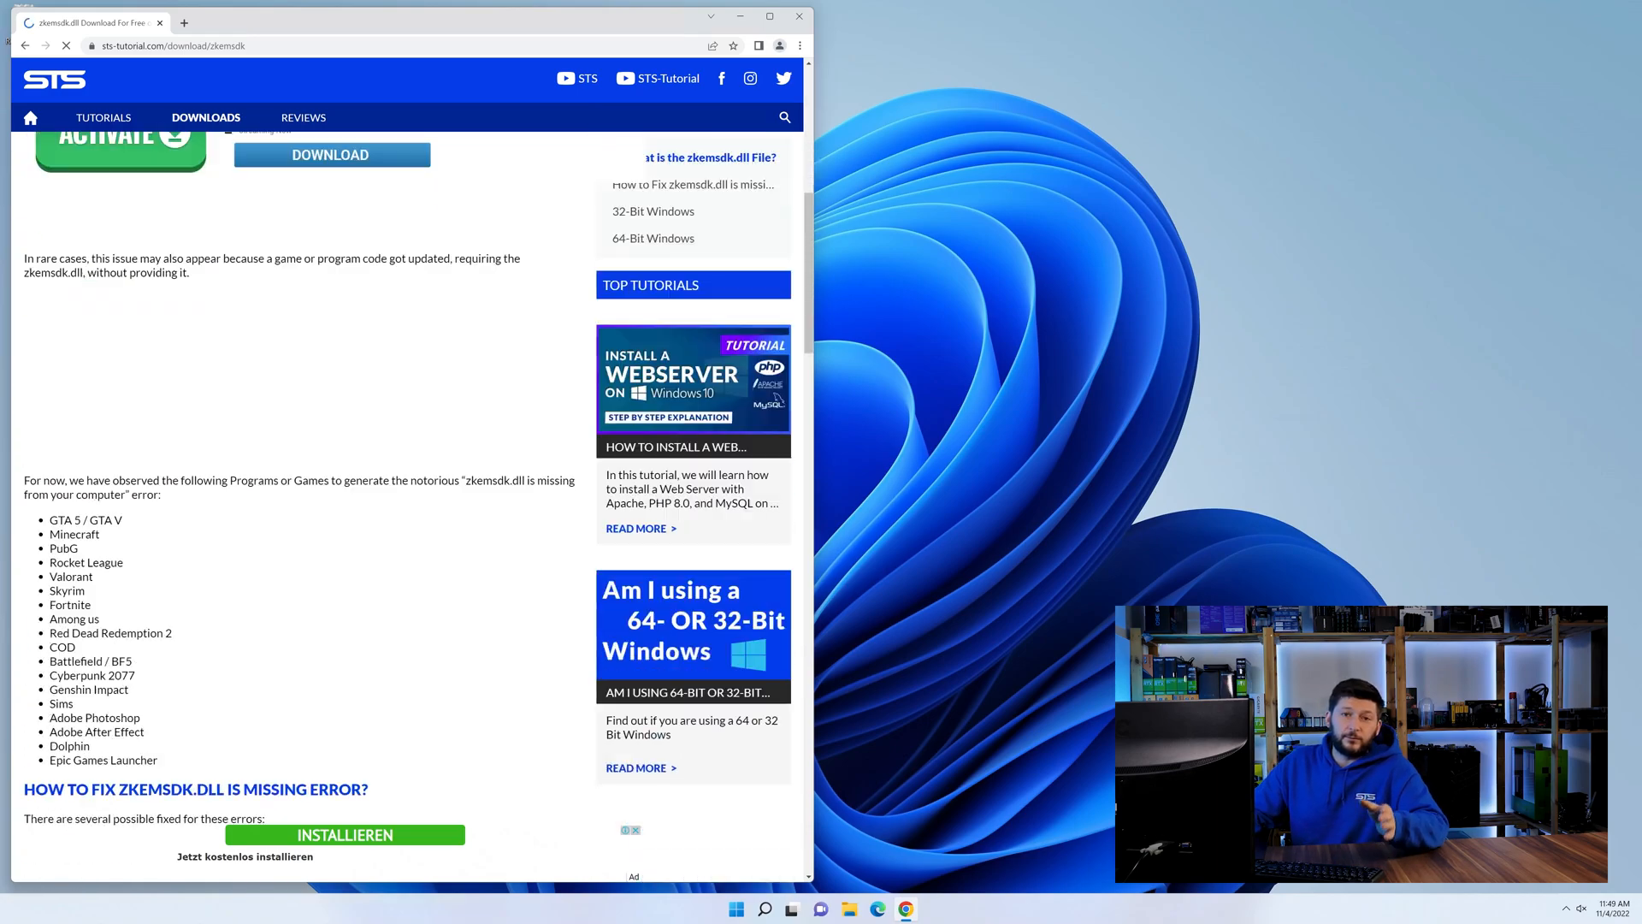
- Download zkemsdk.dll (64-Bit).zip from the STS-Tutorial zkemsdk page
scroll("down", 3)
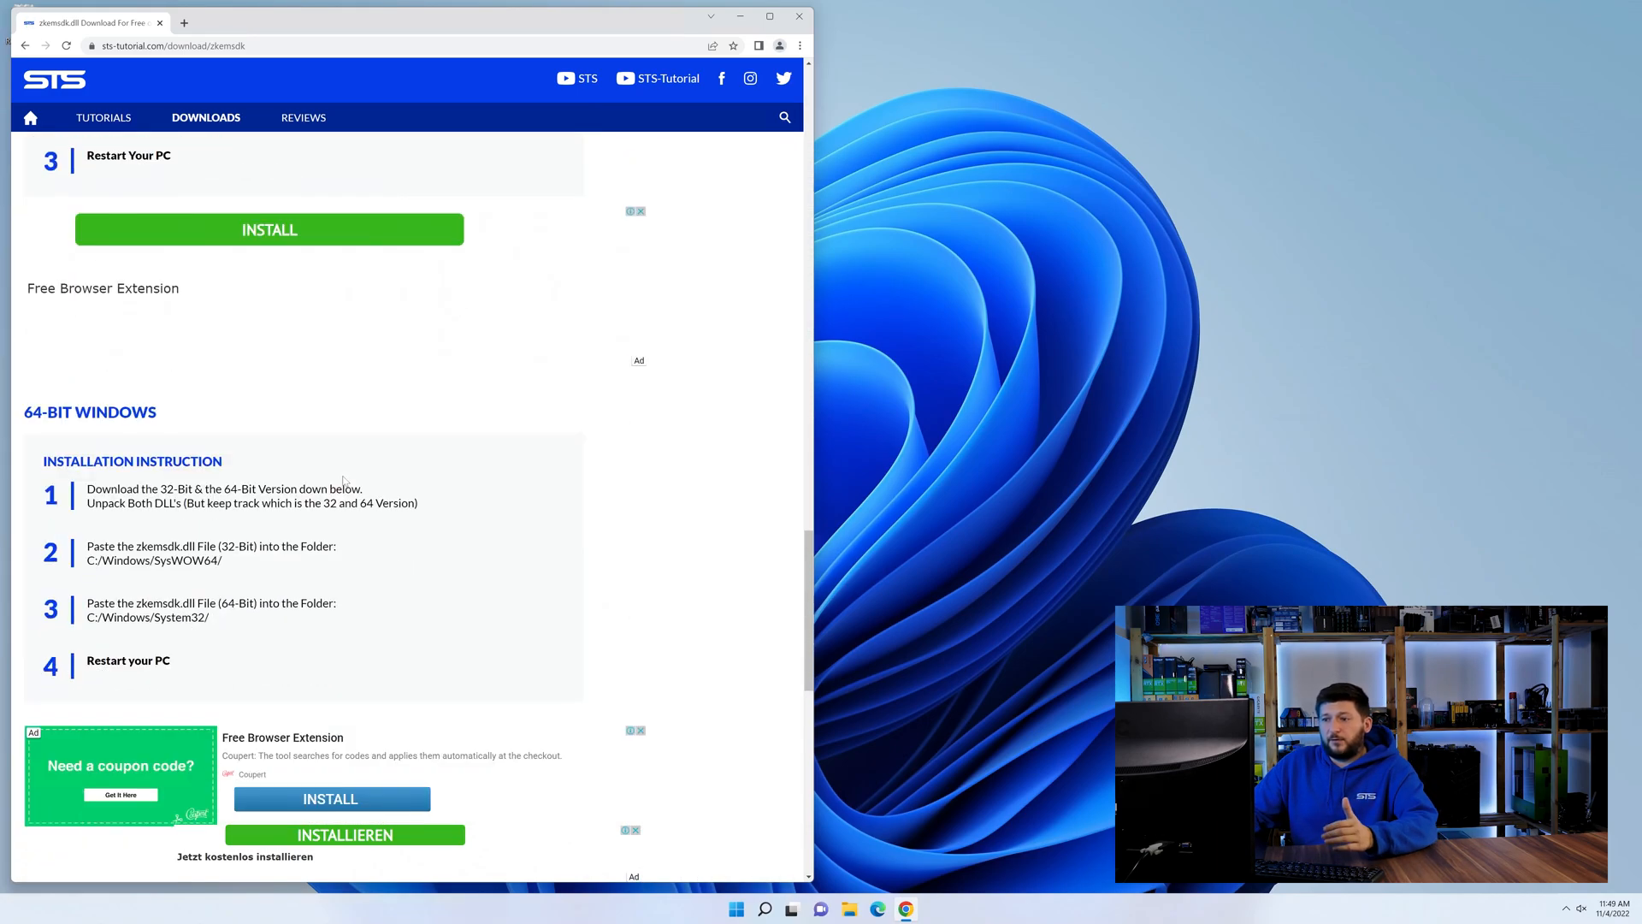
scroll("down", 3)
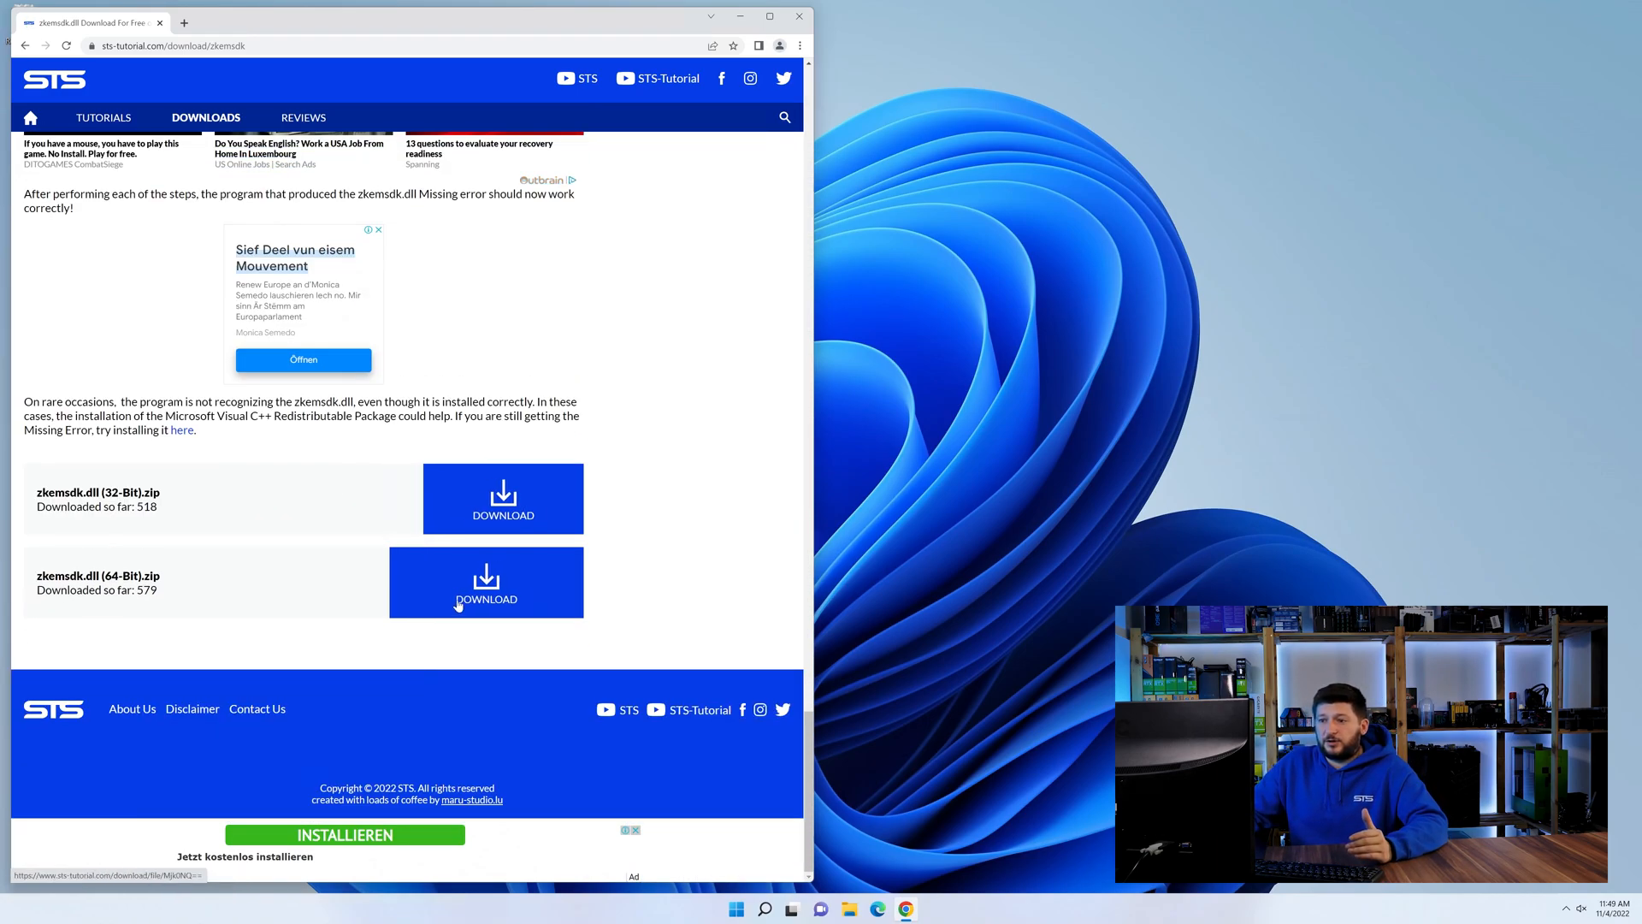
left_click(486, 582)
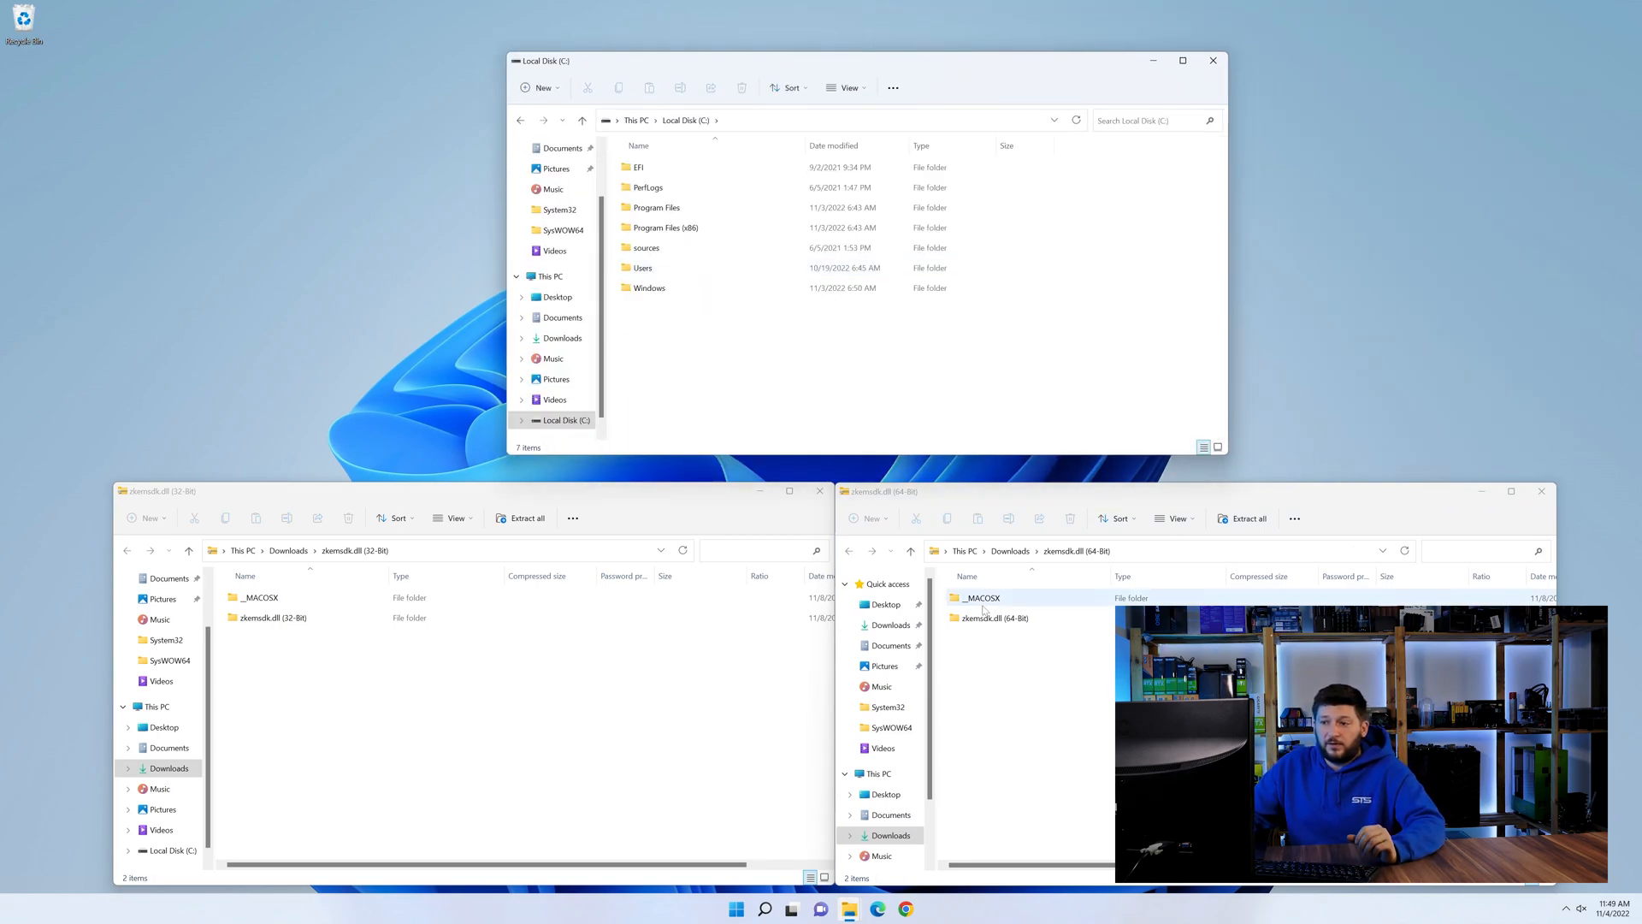
- Copy the 32-bit zkemsdk.dll into SysWOW64 and close the Windows and 64-bit folder windows
double_click(649, 288)
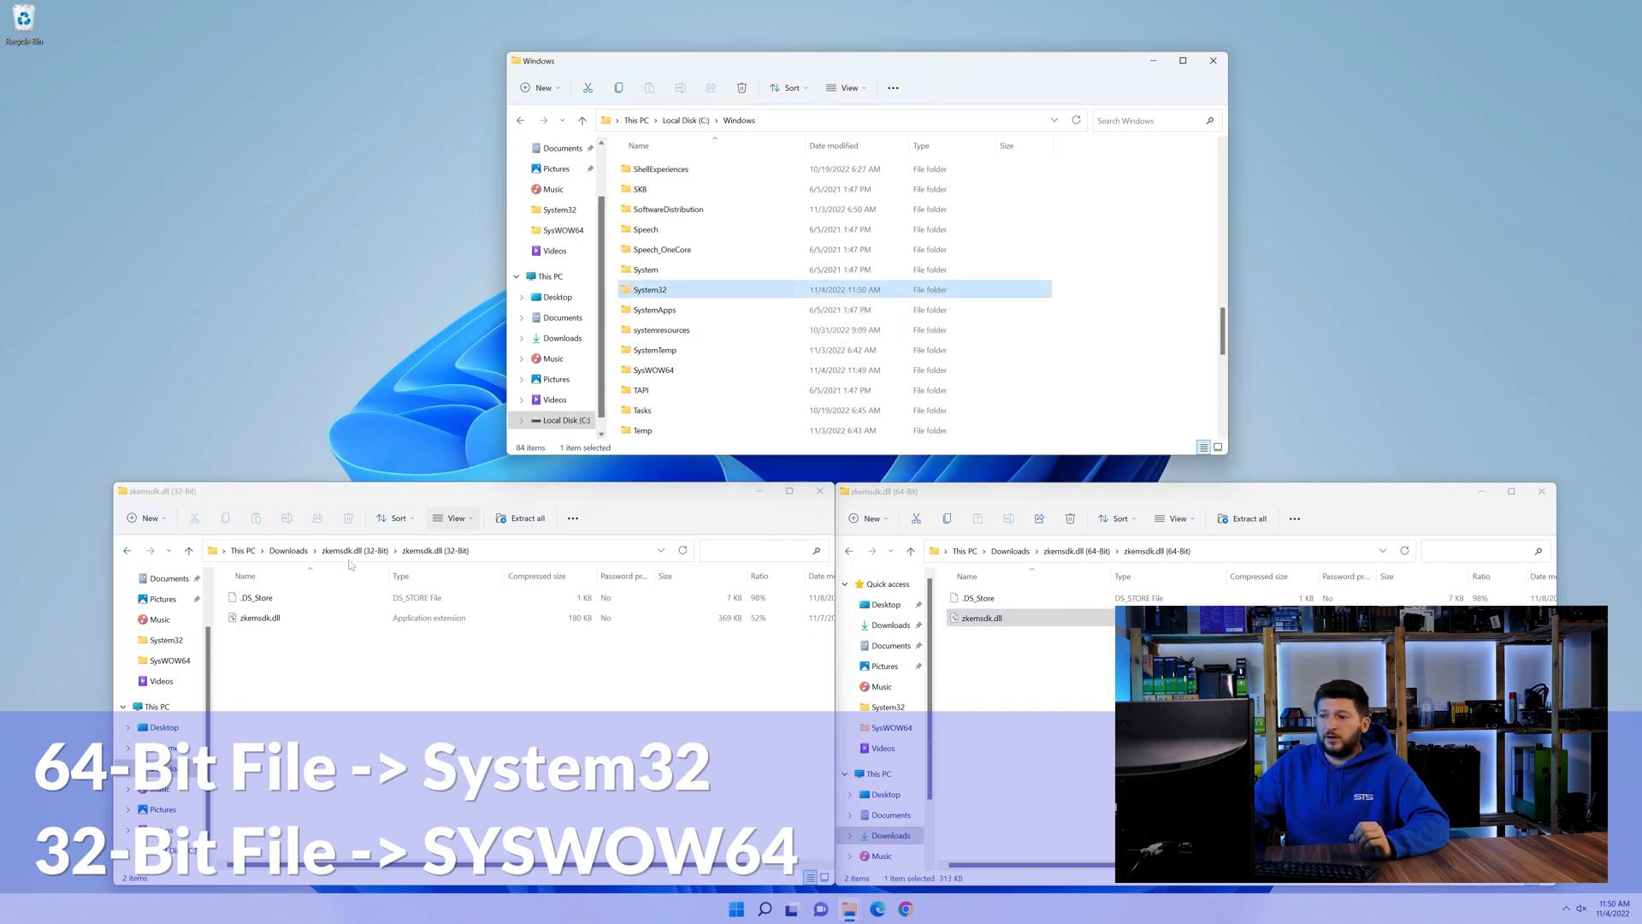
left_click_drag(257, 617, 647, 356)
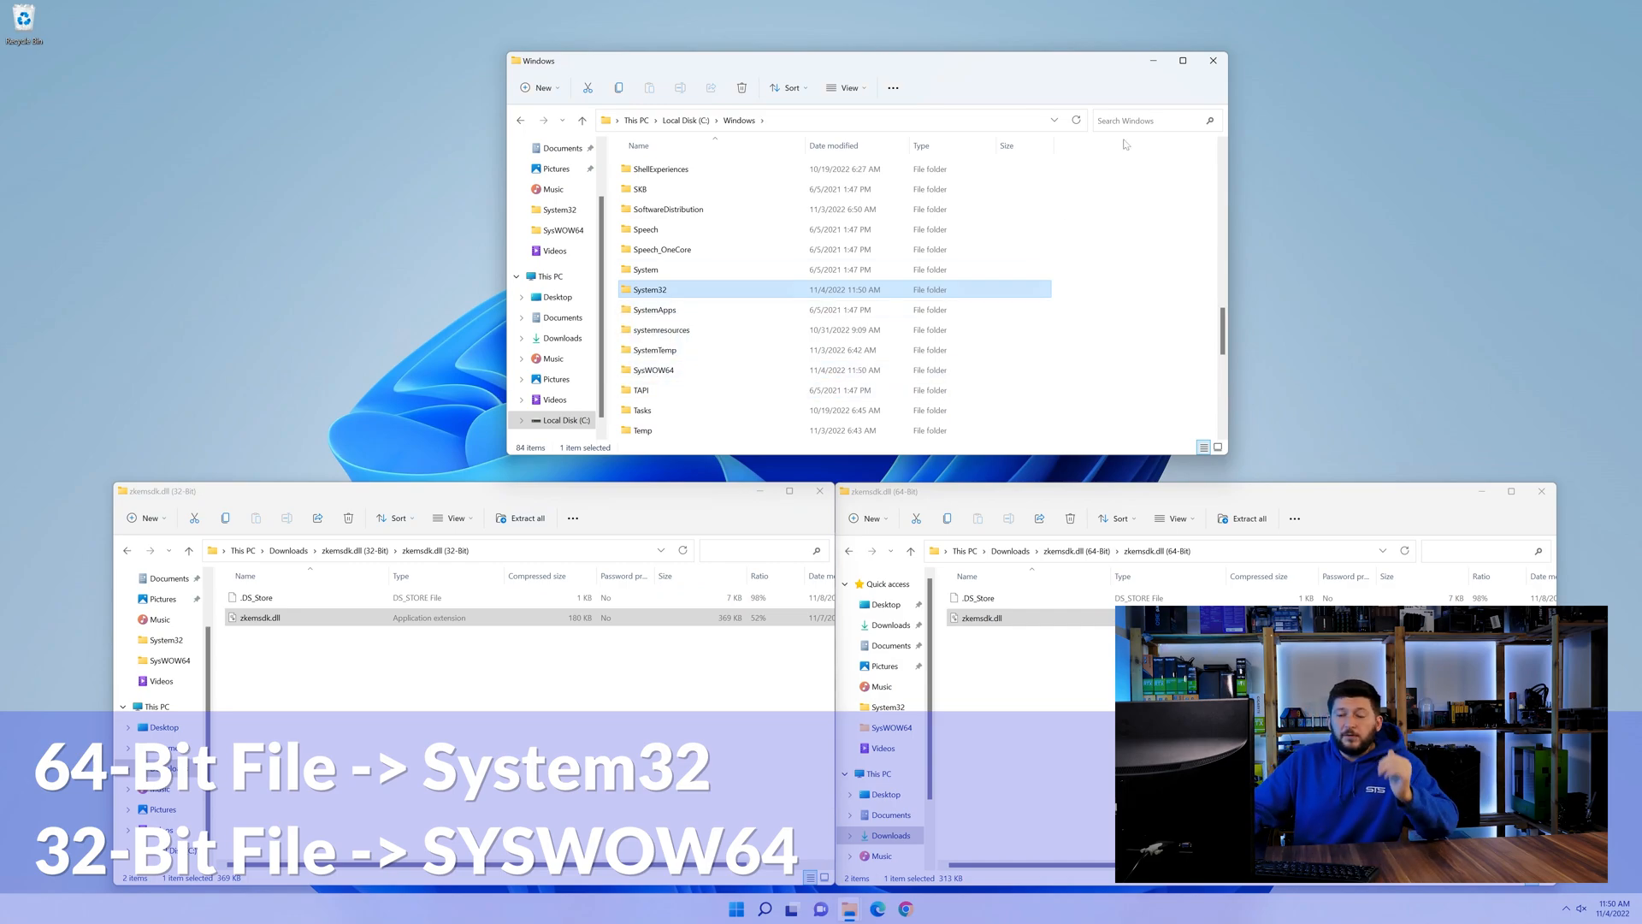
left_click(1213, 60)
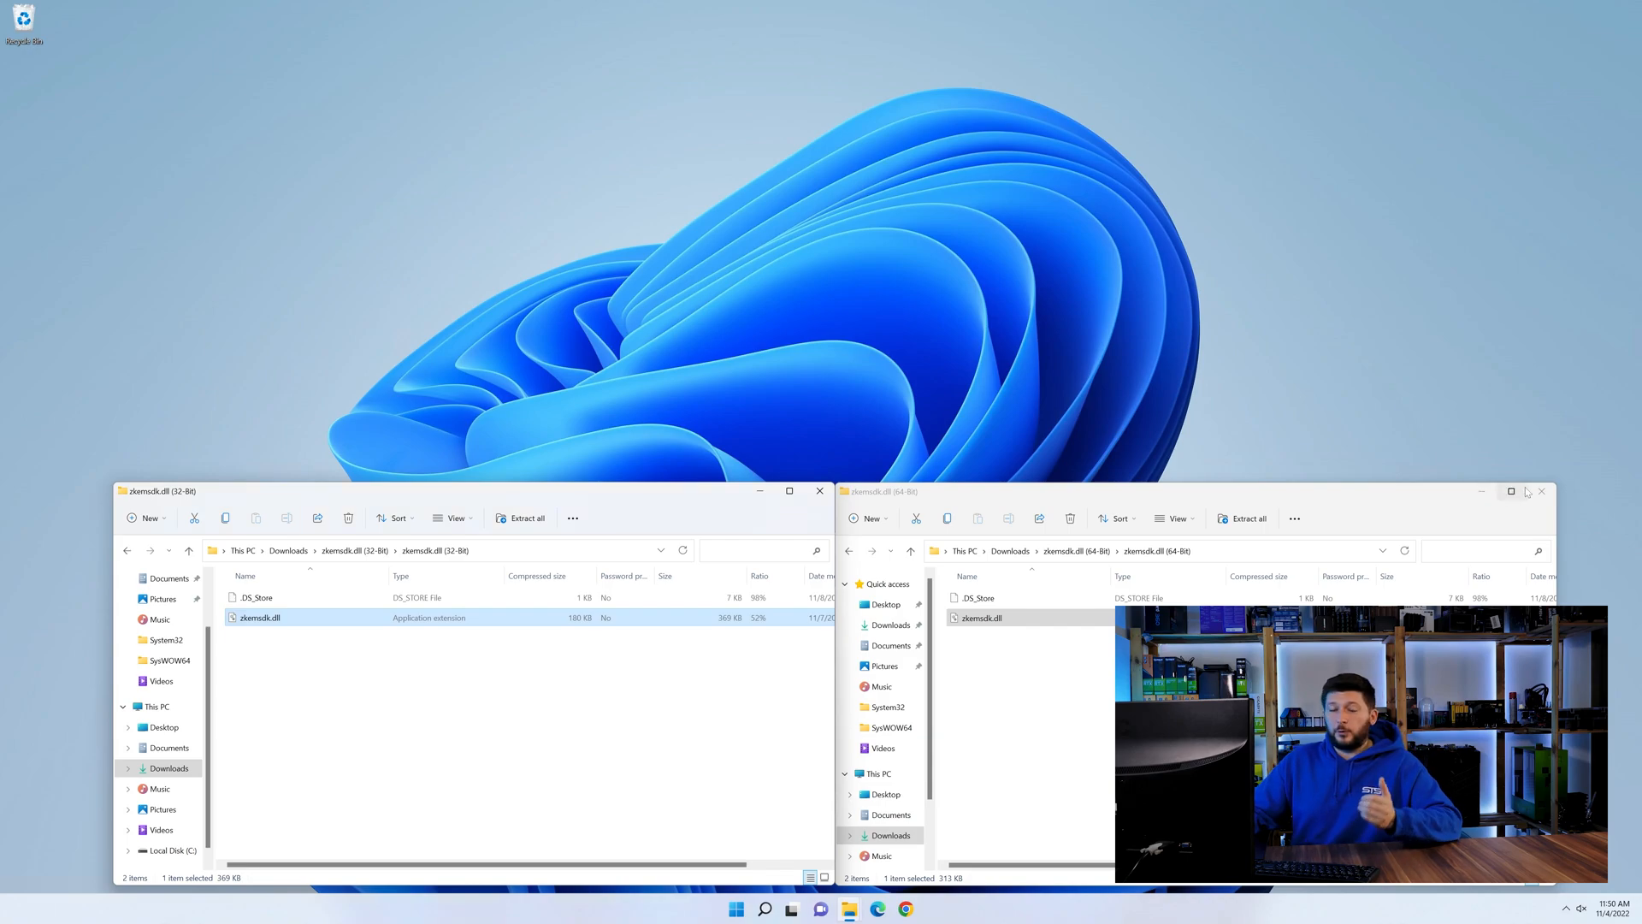
left_click(1540, 491)
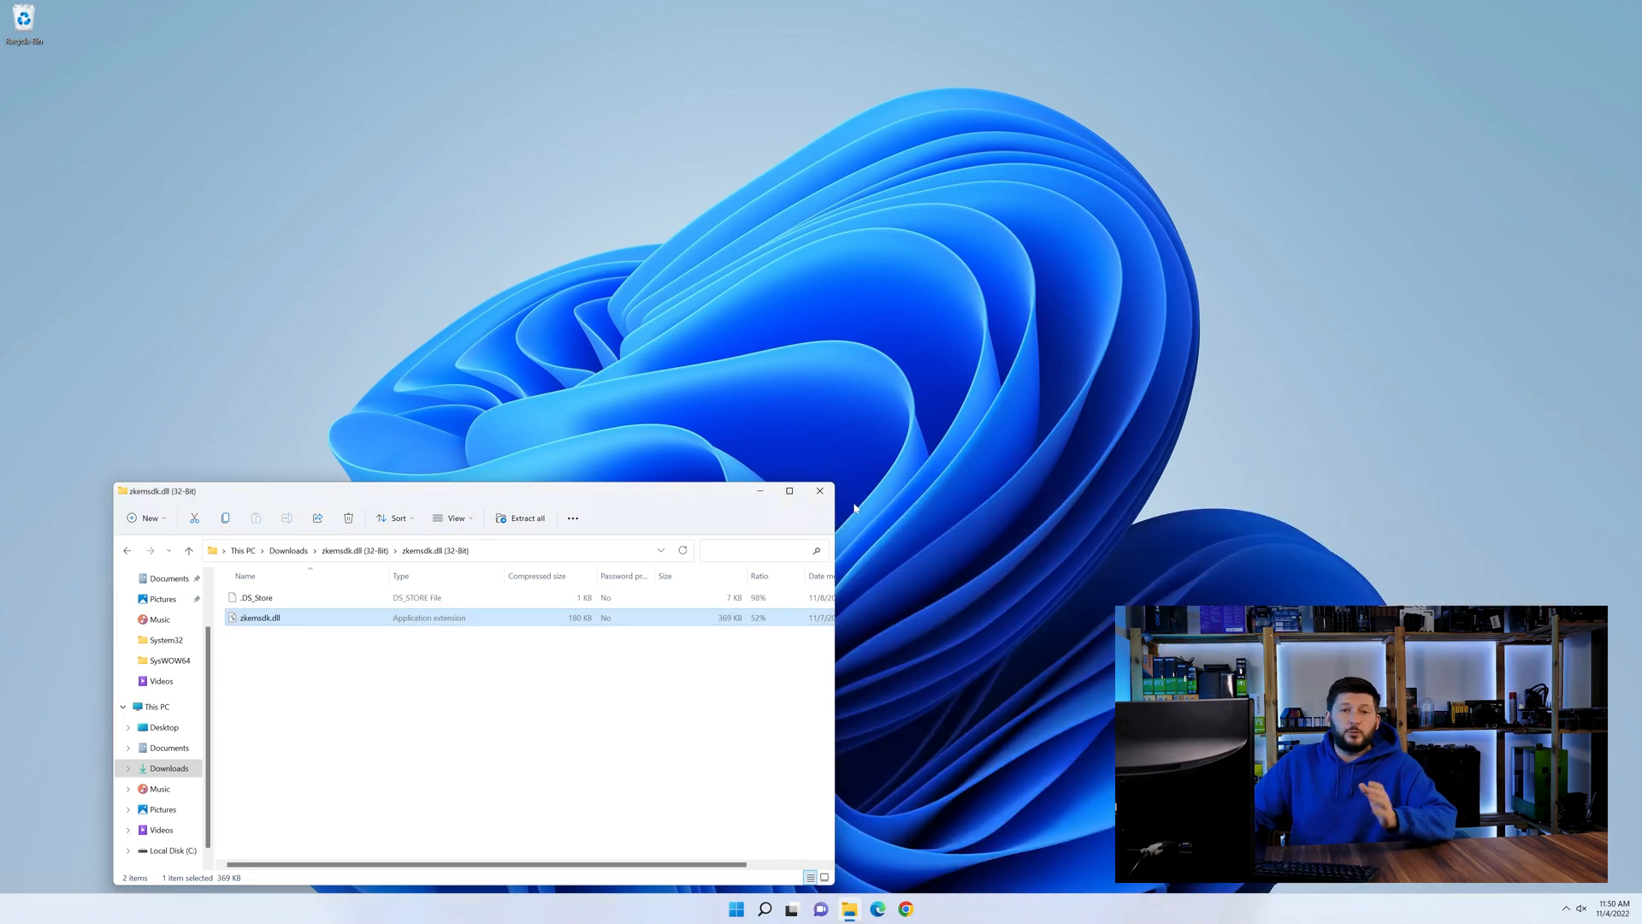
left_click(819, 490)
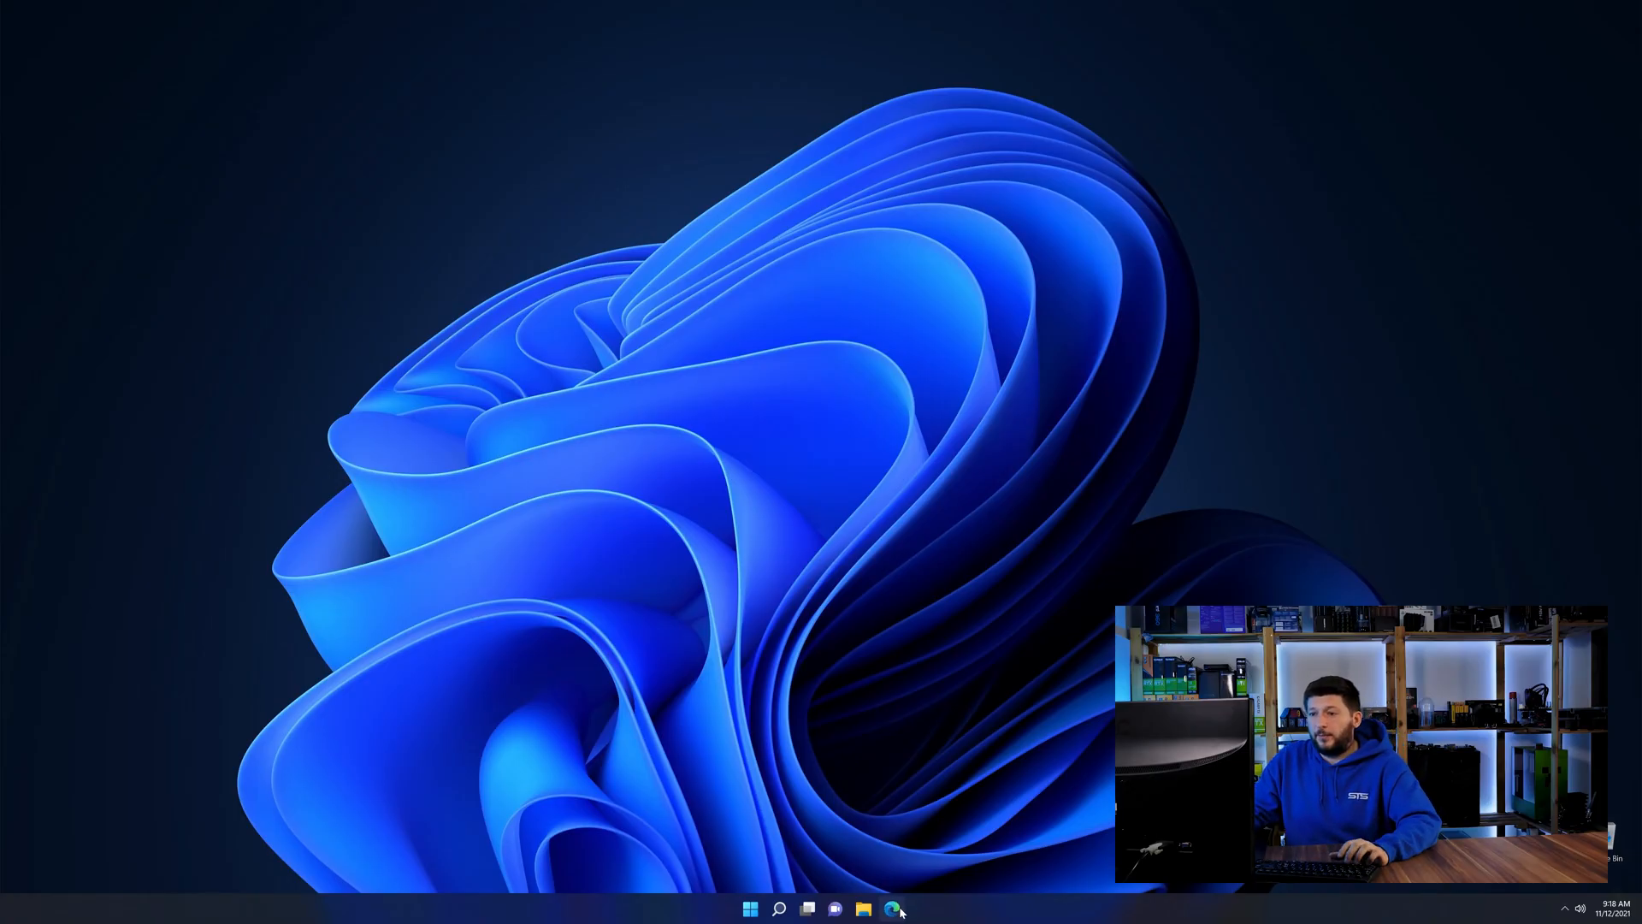
- Browse the STS-Tutorial Visual C++ Redistributable 2019 page in Edge
left_click(891, 909)
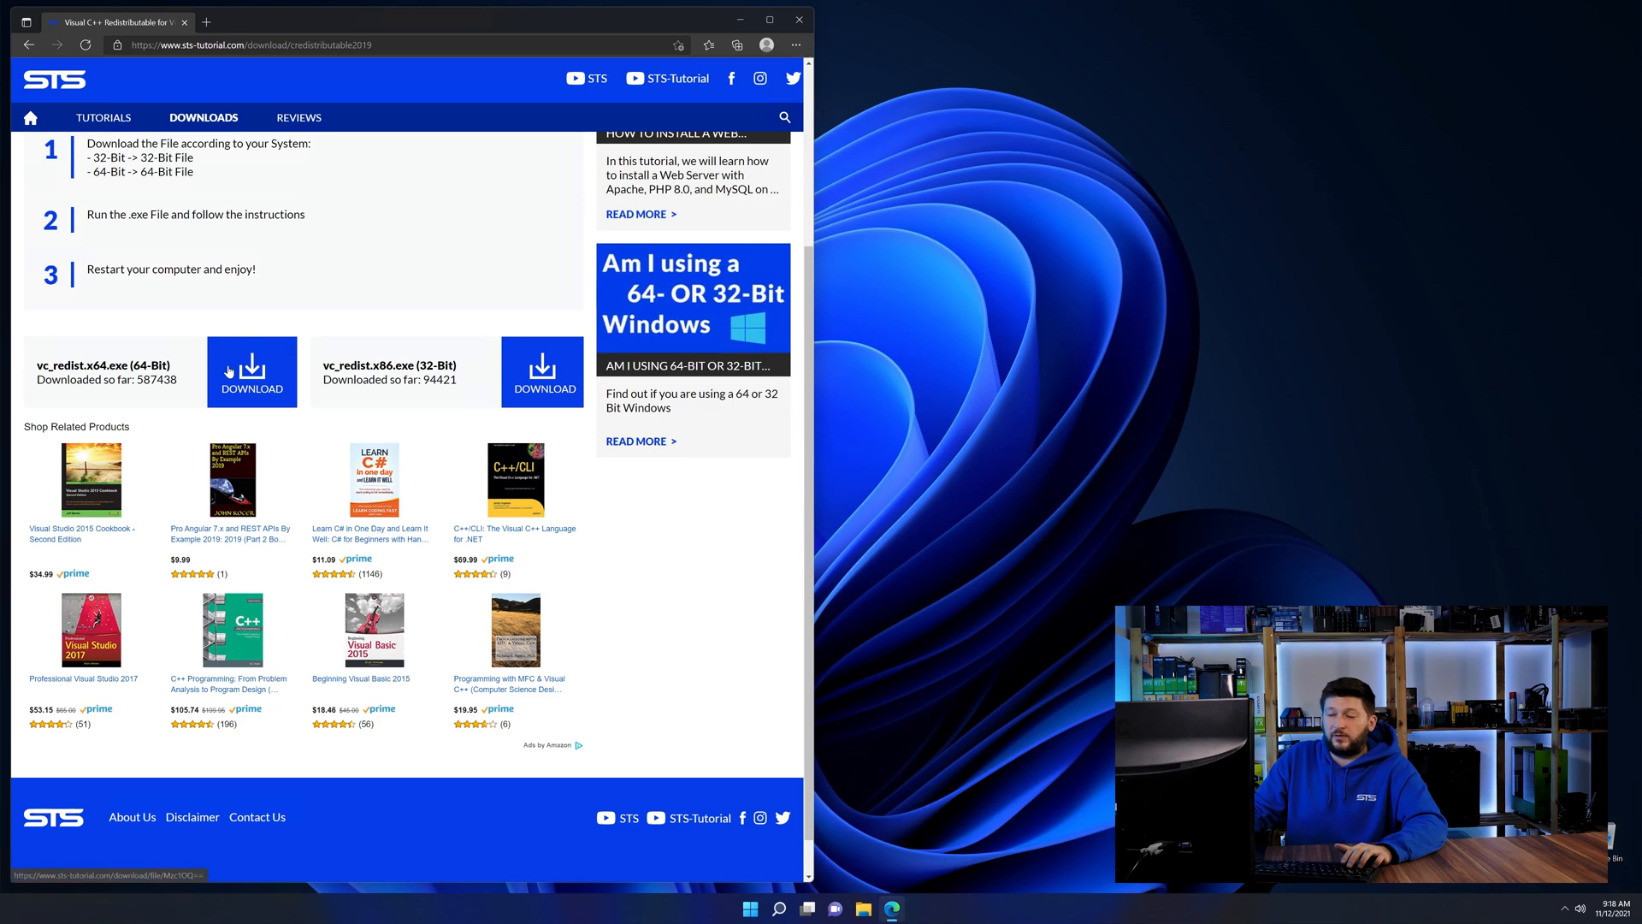
scroll("down", 3)
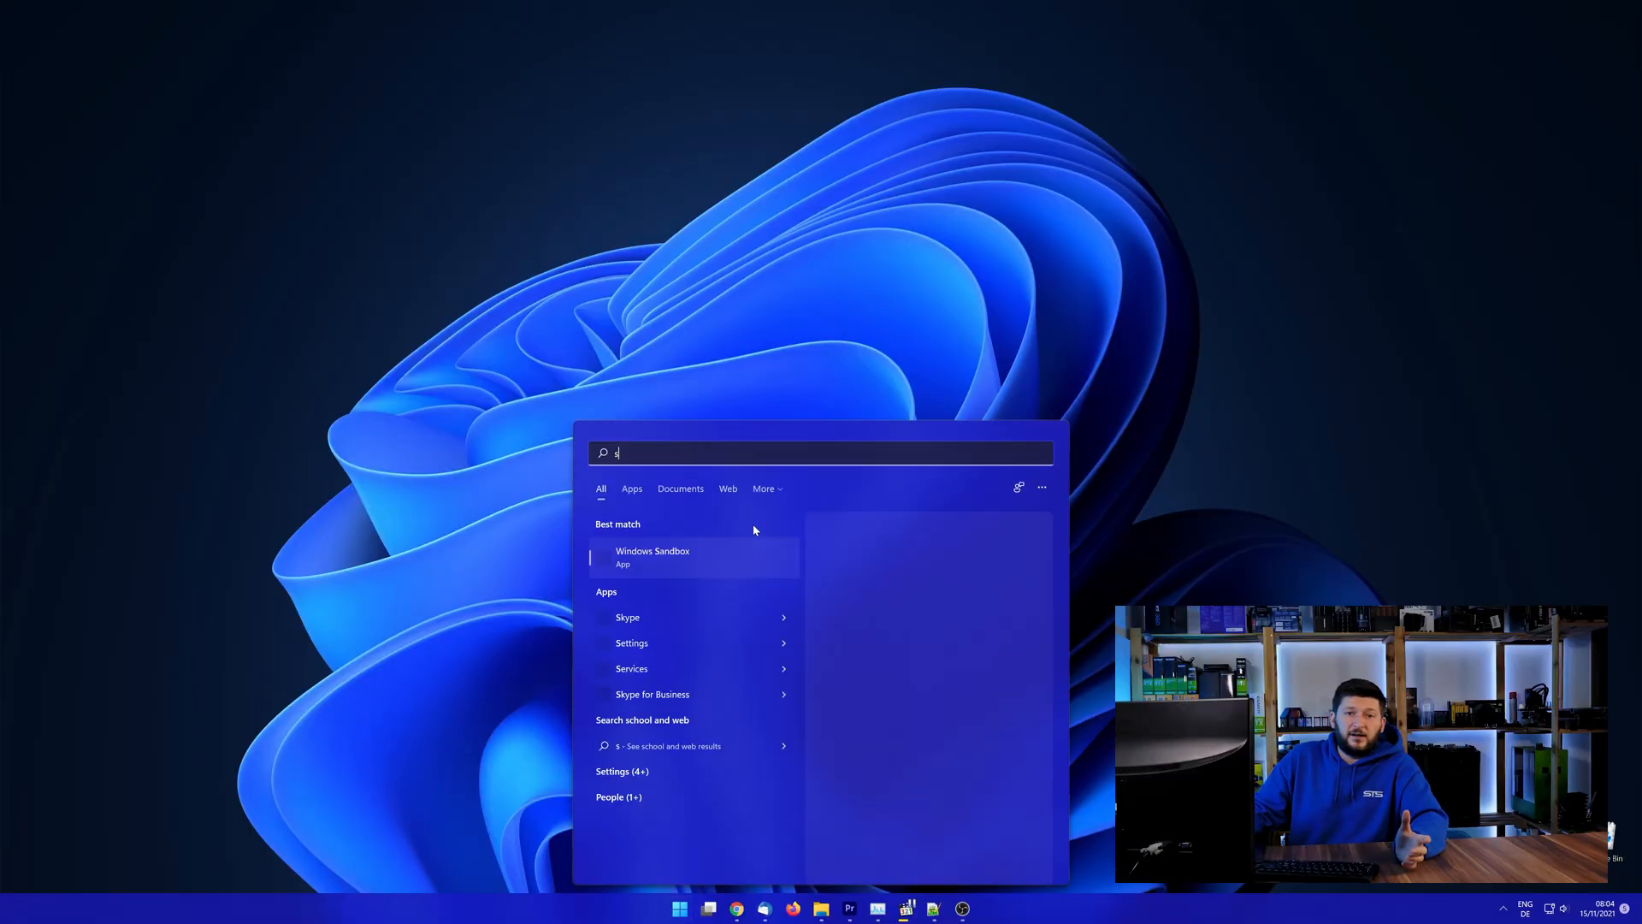
- Search Start for 'system' and open the System control panel
type("ystem")
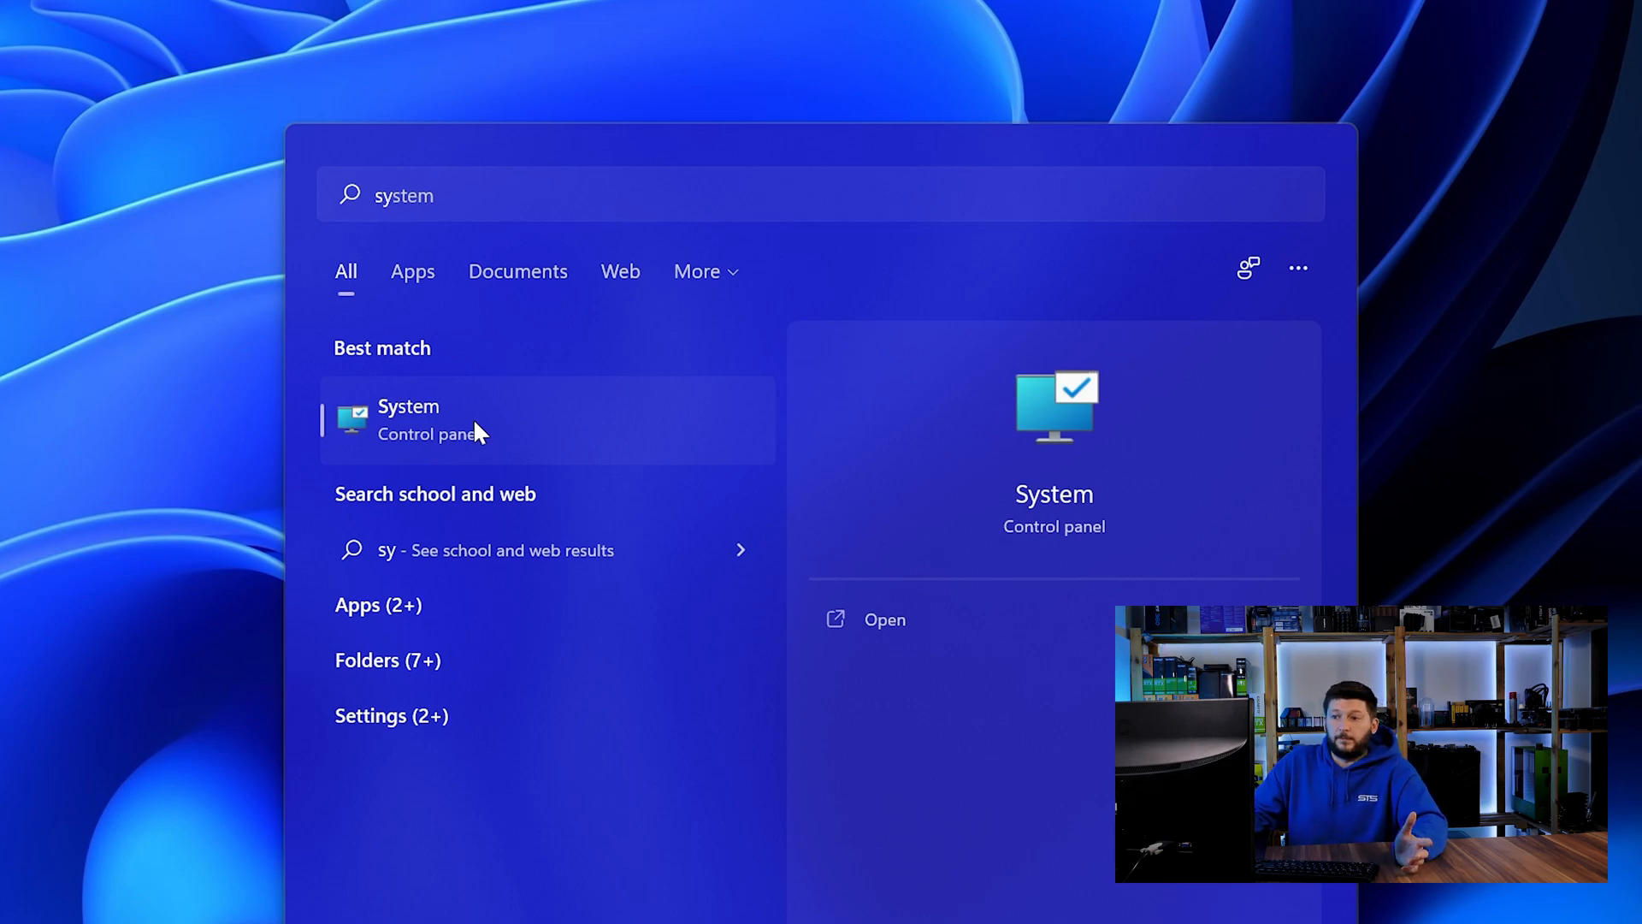
left_click(409, 419)
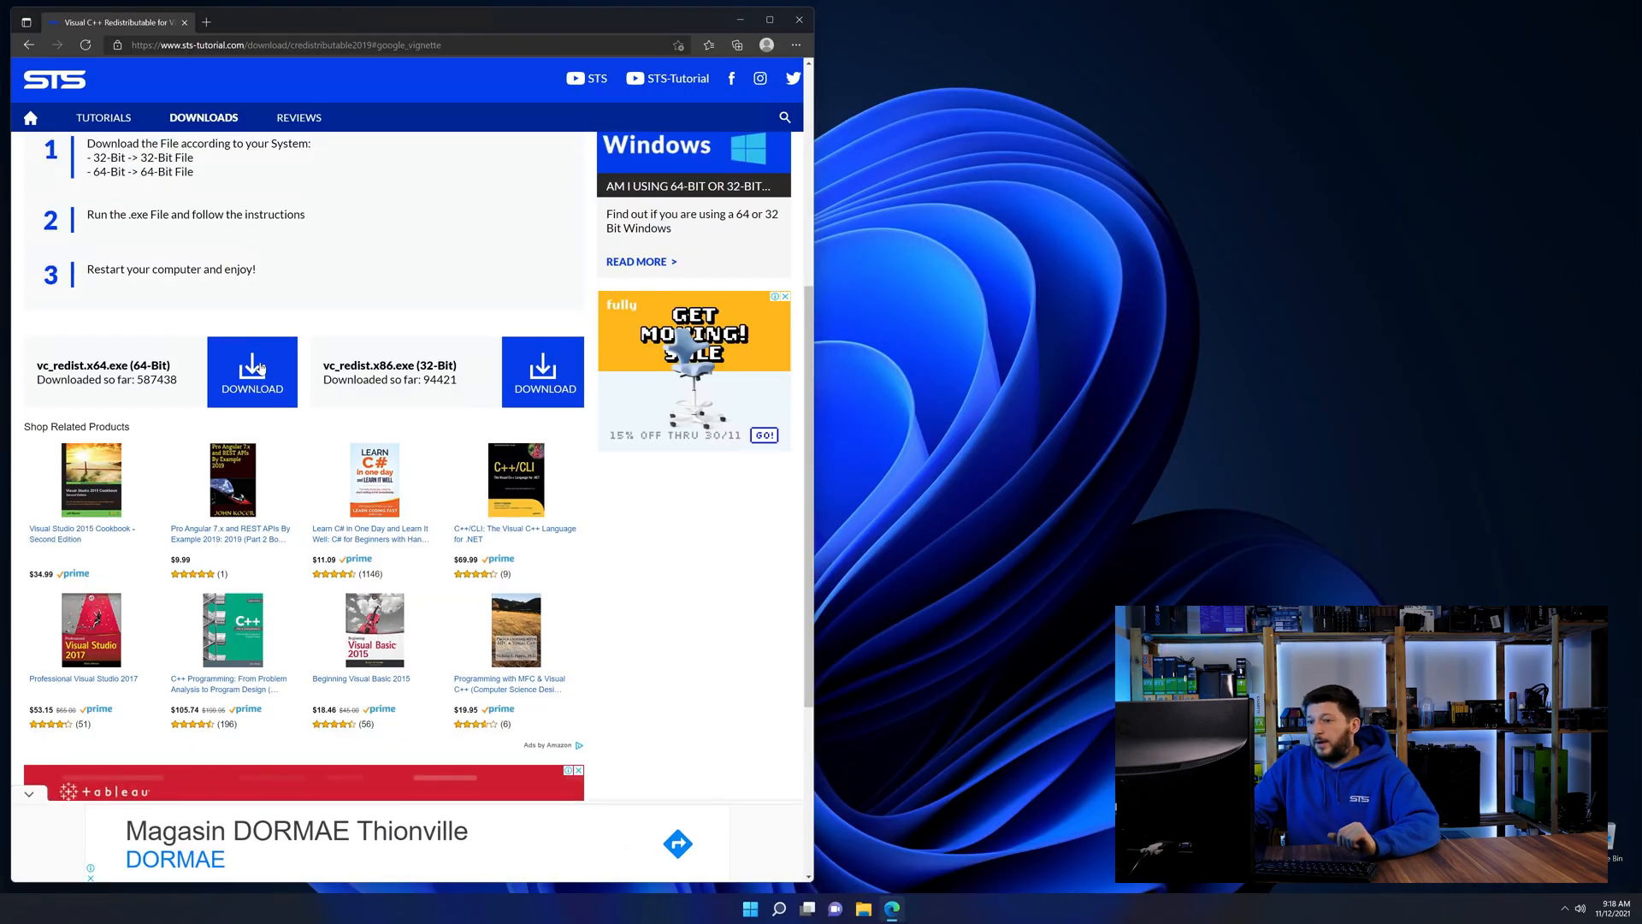
- Download vc_redist.x64.exe and start installing the 2015-2019 x64 redistributable
left_click(251, 372)
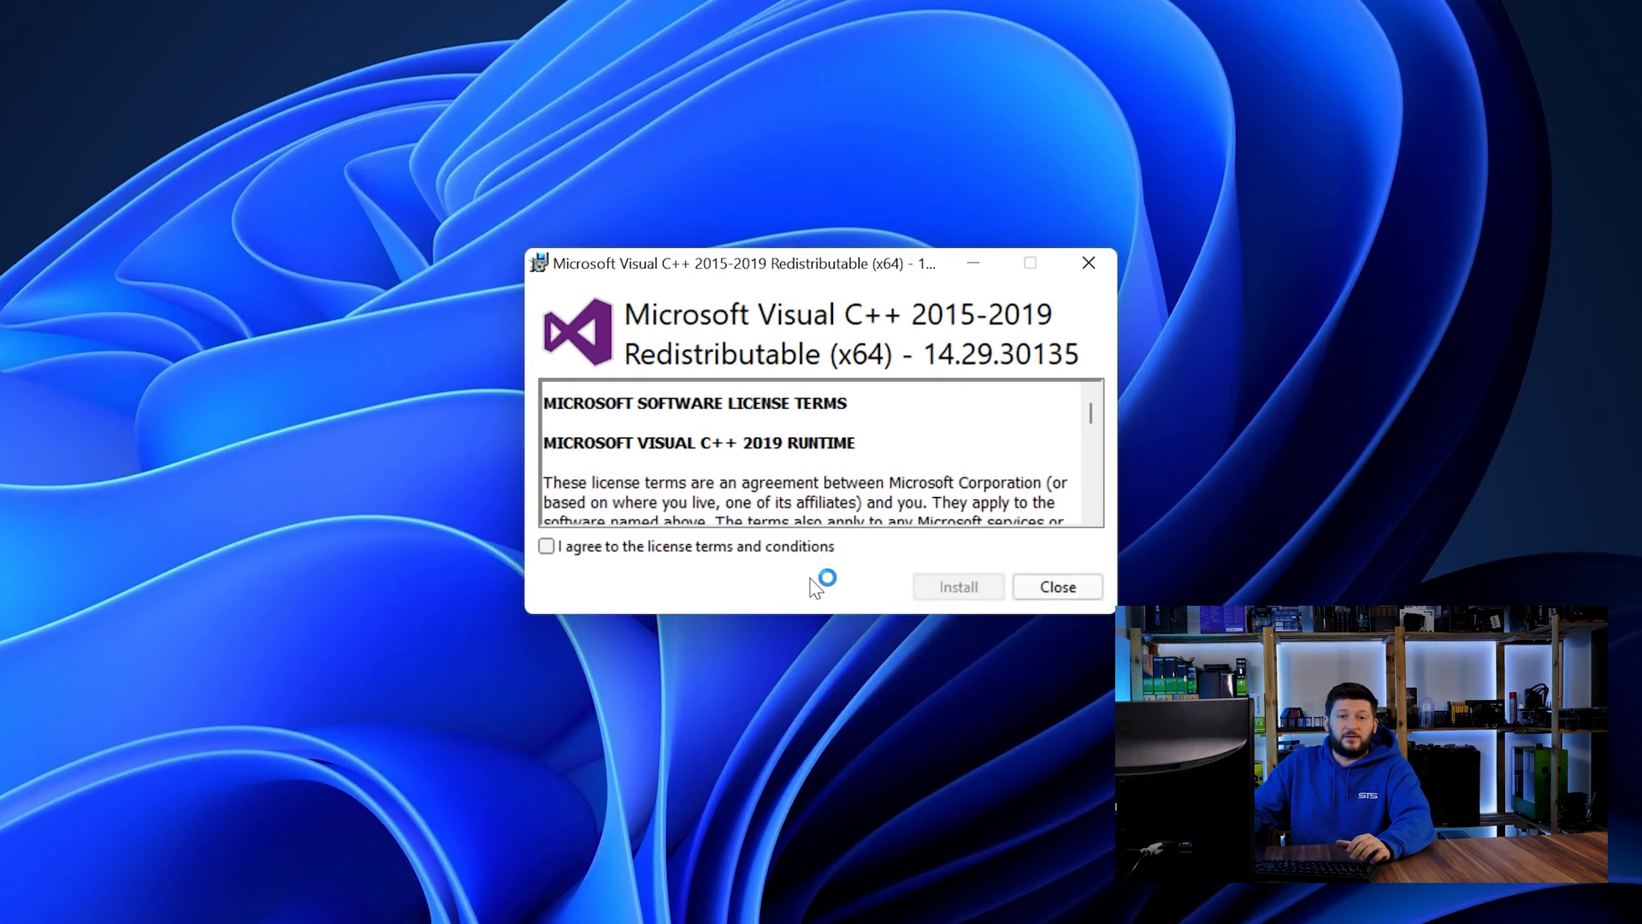
left_click(956, 587)
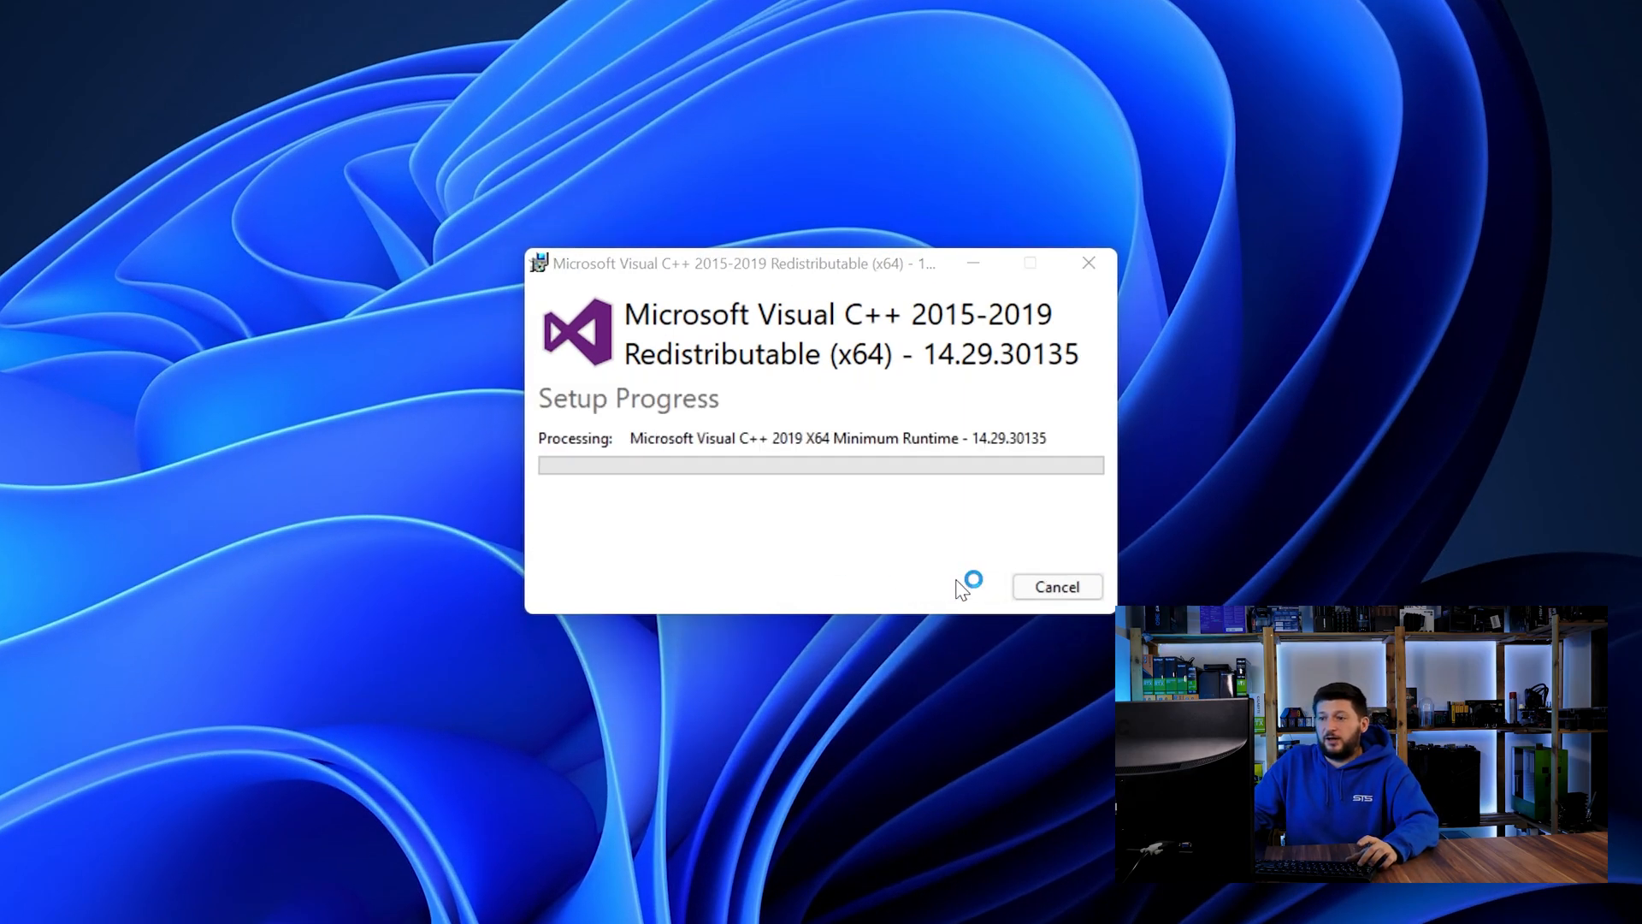